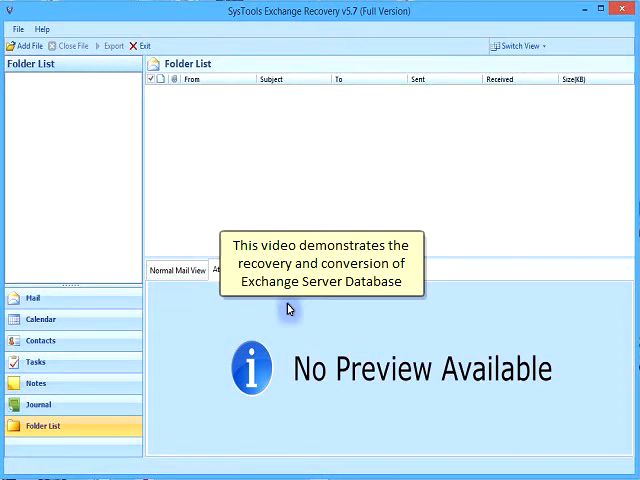
Bring up the Add File window and switch to searching the machine for EDB files.
left_click(232, 268)
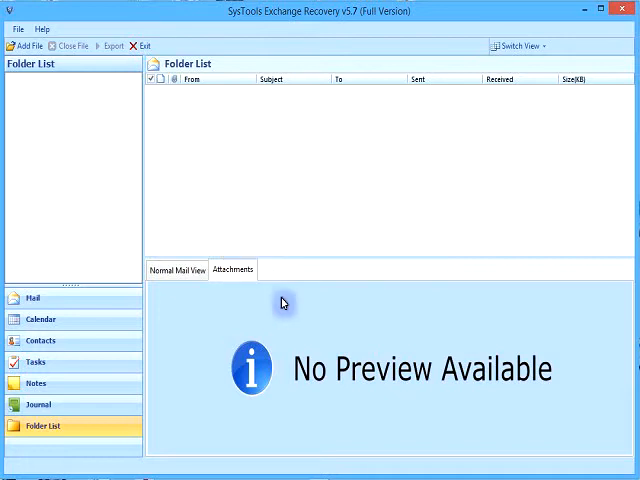
mouse_move(42, 56)
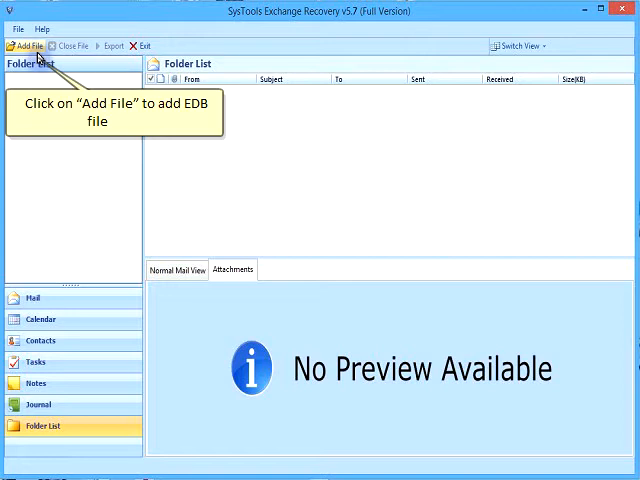
left_click(30, 46)
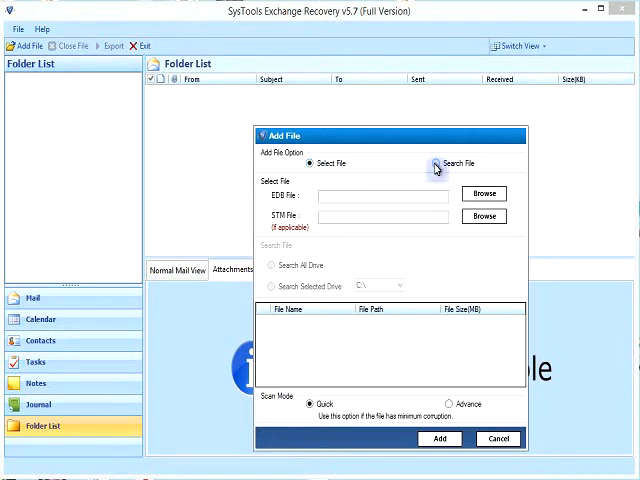
left_click(436, 164)
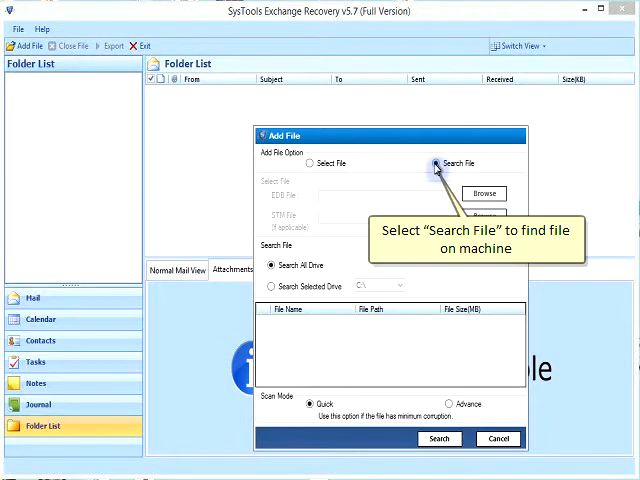
left_click(438, 162)
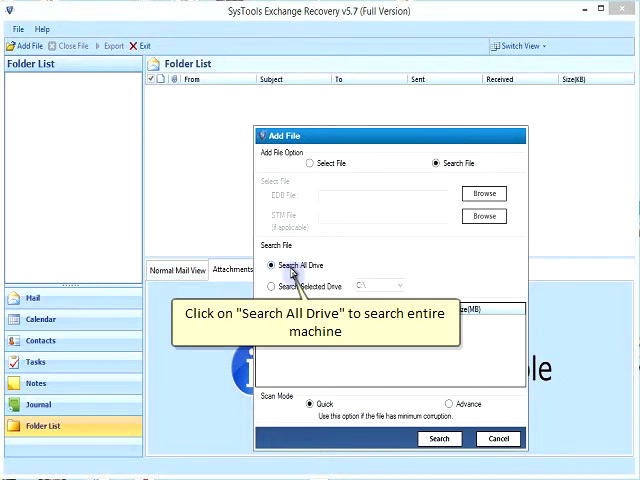
Try Search All Drive and Search Selected Drive, choose Advance scan, and start the search.
left_click(276, 264)
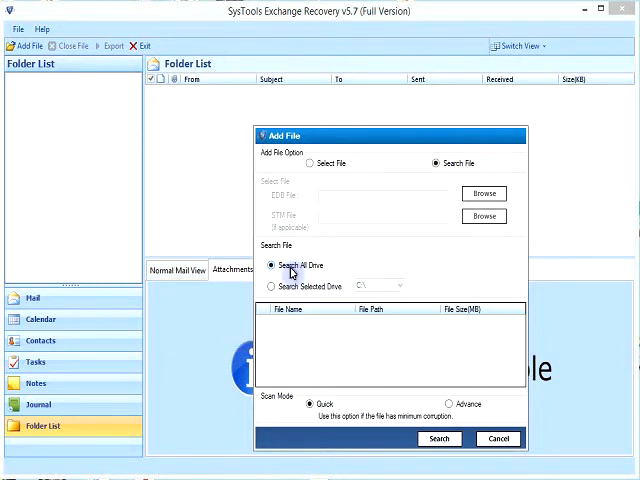
left_click(270, 284)
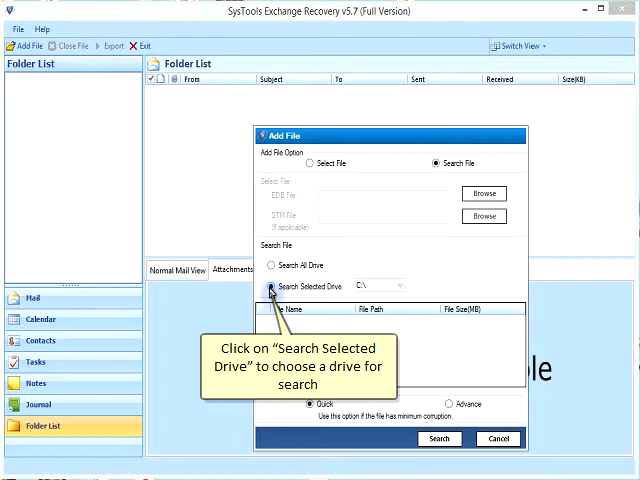
left_click(270, 288)
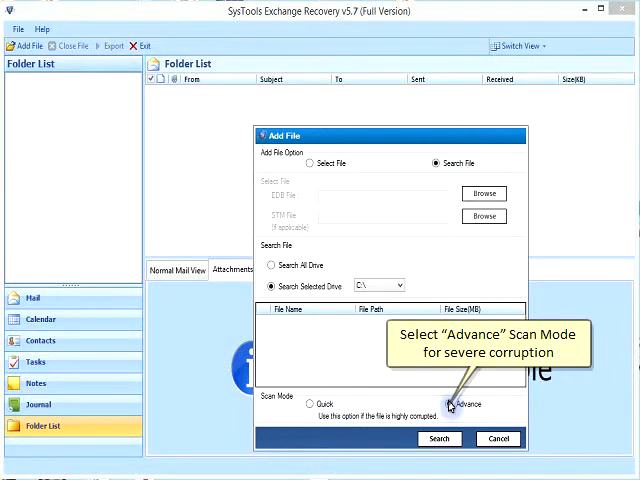
left_click(452, 406)
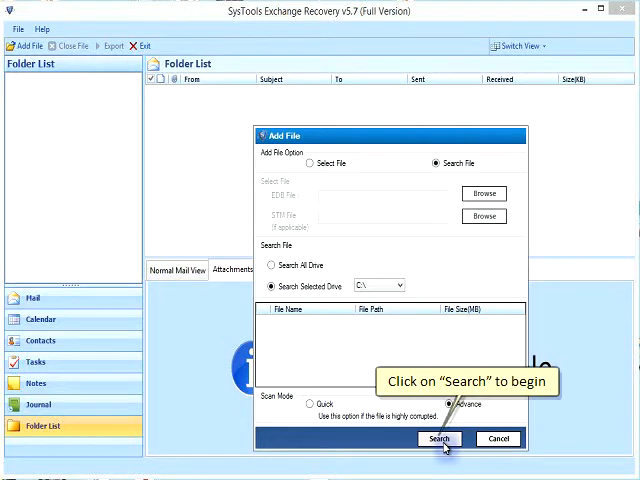
left_click(308, 164)
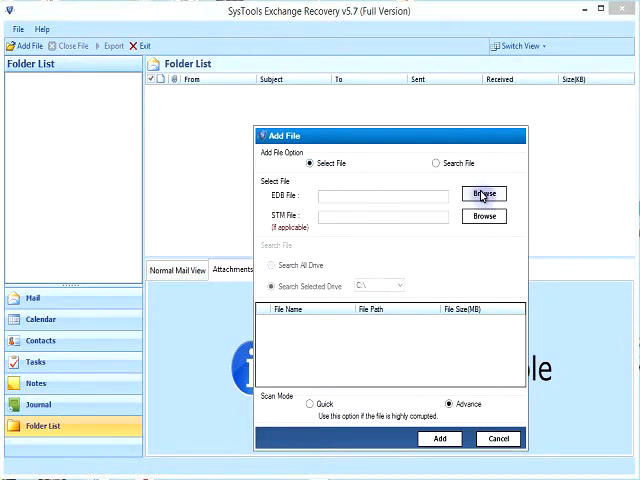
mouse_move(484, 196)
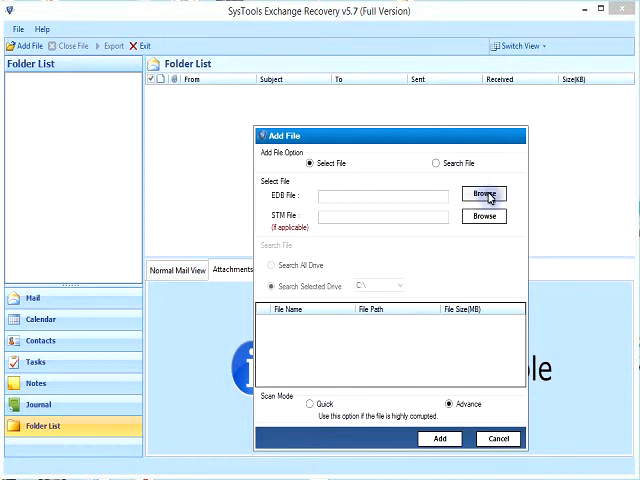
Browse to the edb folder and select priv1.edb as the EDB file to add.
left_click(482, 194)
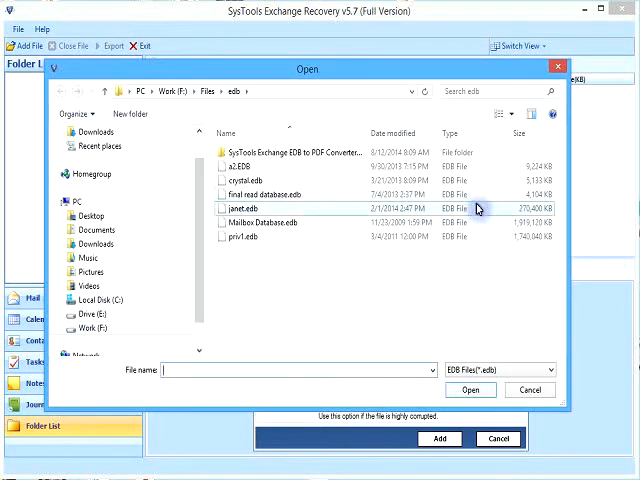
left_click(252, 236)
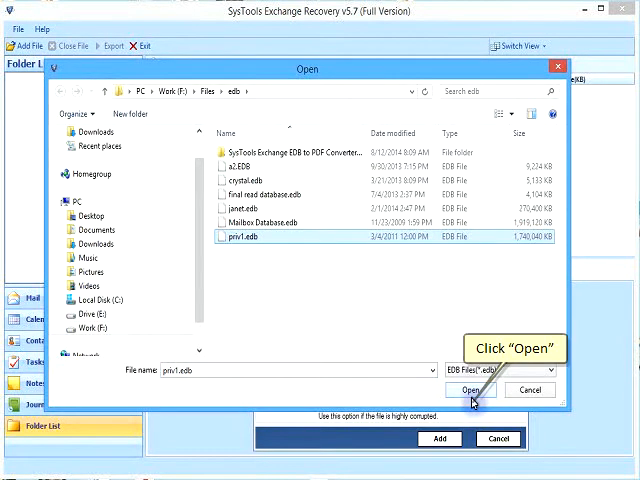
left_click(468, 388)
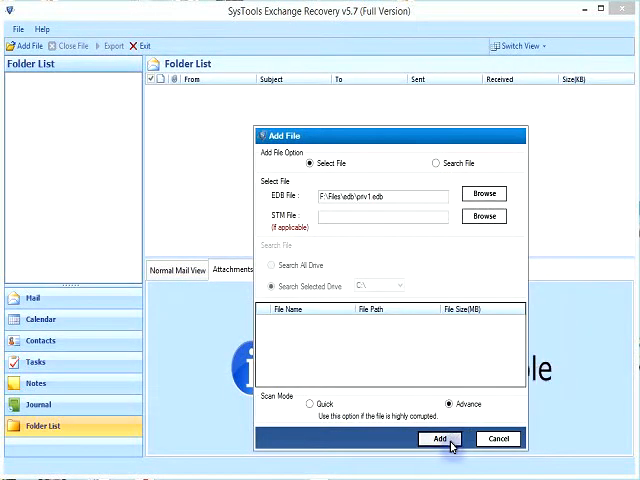
Add priv1.edb to scan it fully and confirm saving the completed scan.
left_click(440, 440)
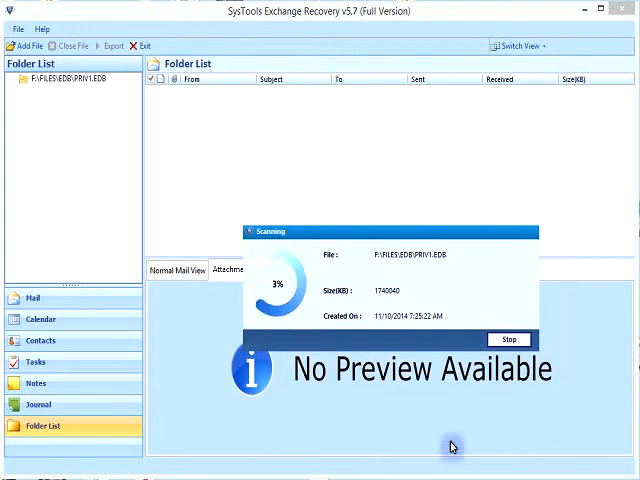
mouse_move(458, 298)
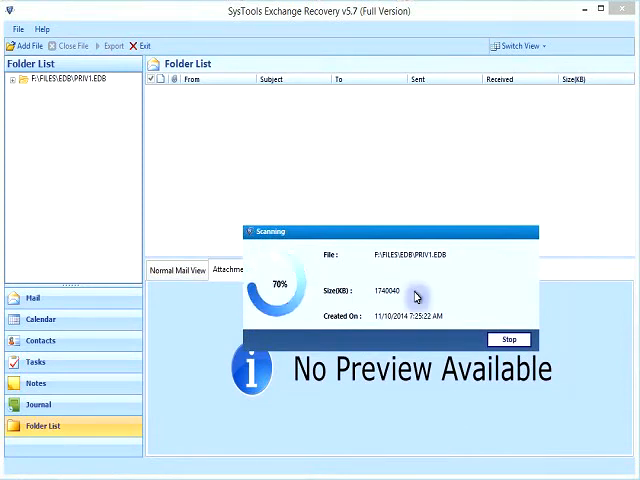
mouse_move(432, 424)
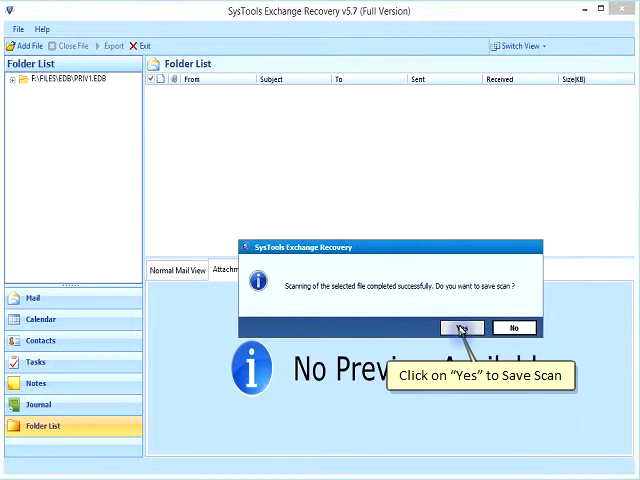
mouse_move(460, 332)
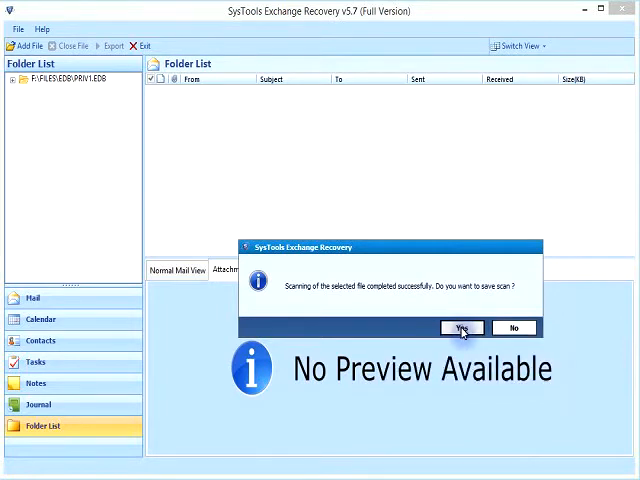
left_click(460, 328)
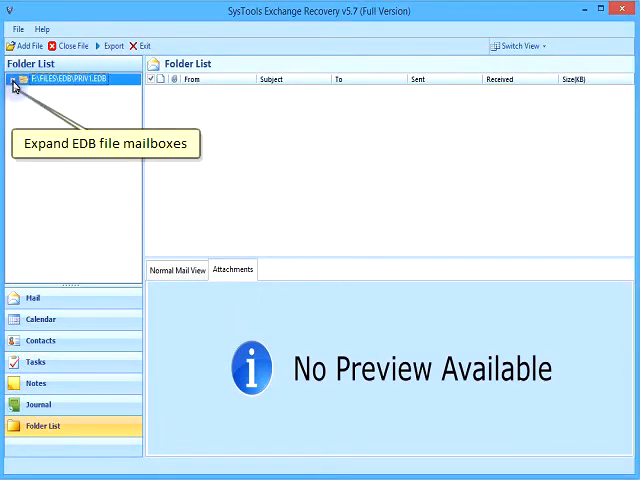
Expand the EDB file, a mailbox and Top of Information Store, and list Postvak_Diversen's emails.
left_click(14, 80)
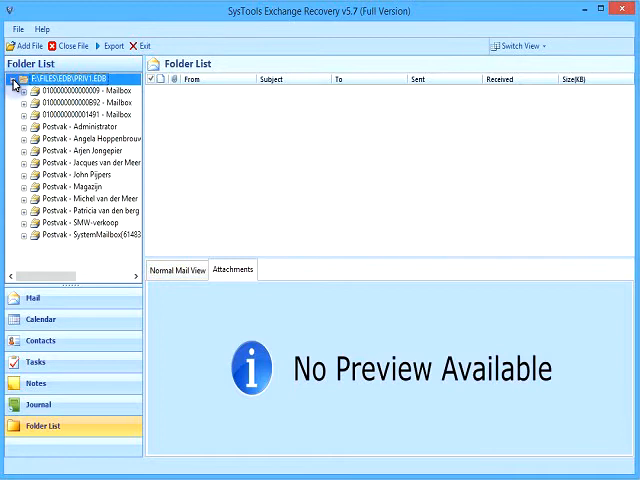
left_click(30, 162)
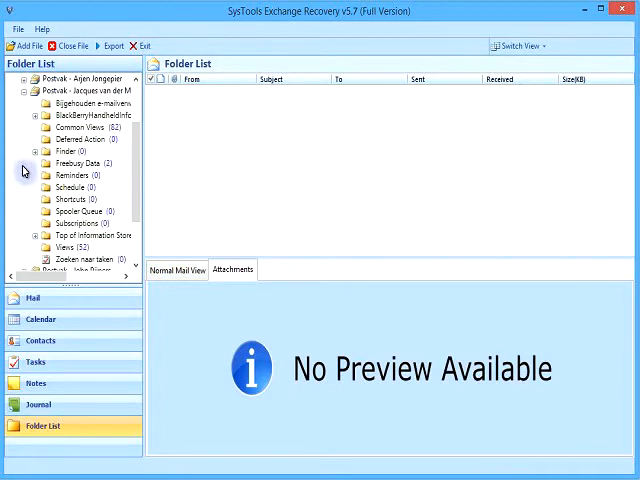
mouse_move(24, 180)
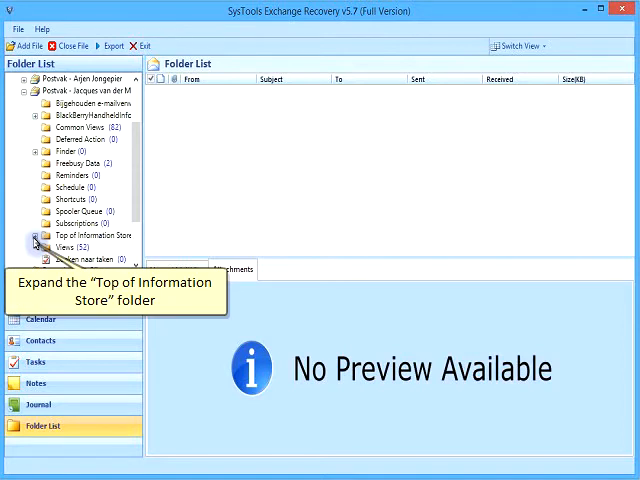
left_click(36, 236)
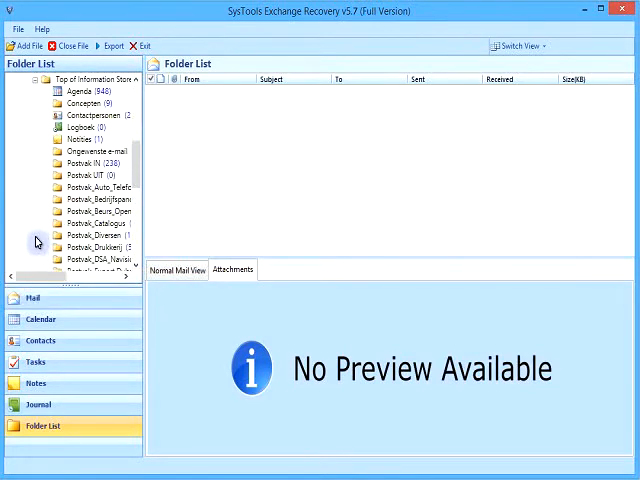
mouse_move(92, 236)
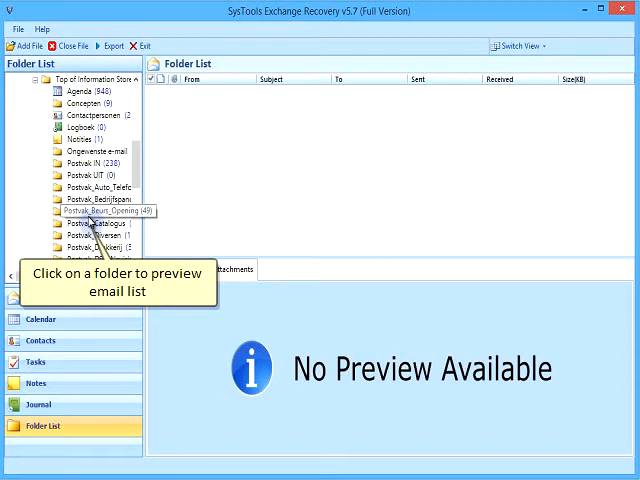
left_click(84, 236)
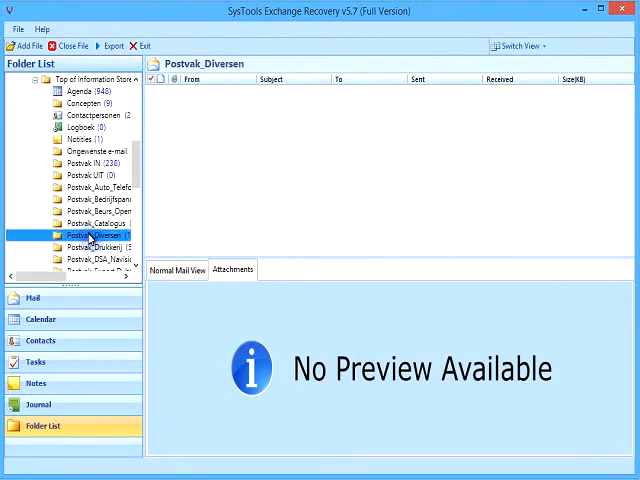
left_click(96, 236)
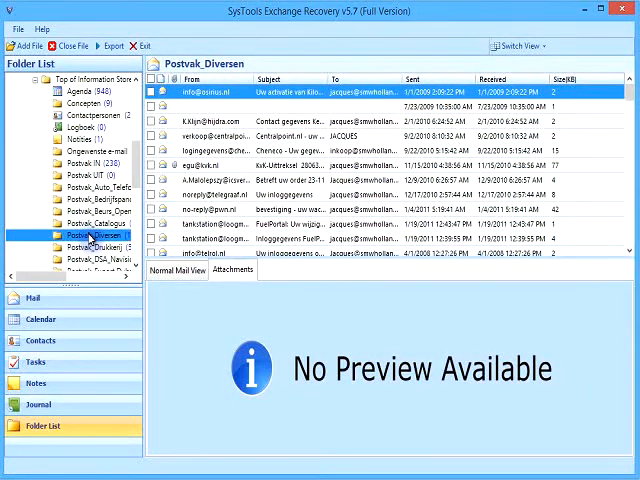
Preview a couple of Postvak_Diversen emails with their full contents.
left_click(176, 272)
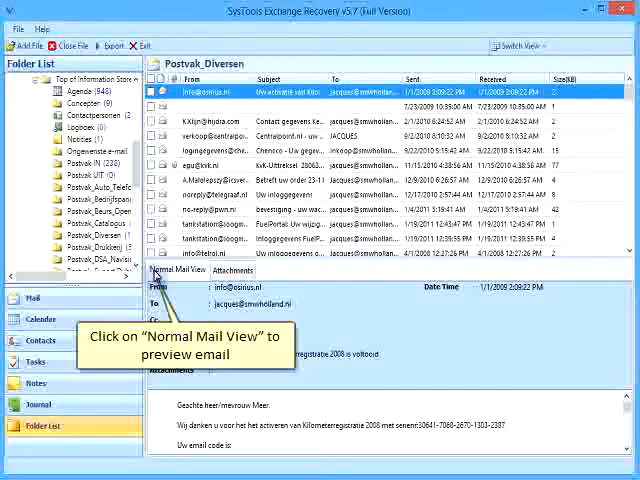
left_click(178, 270)
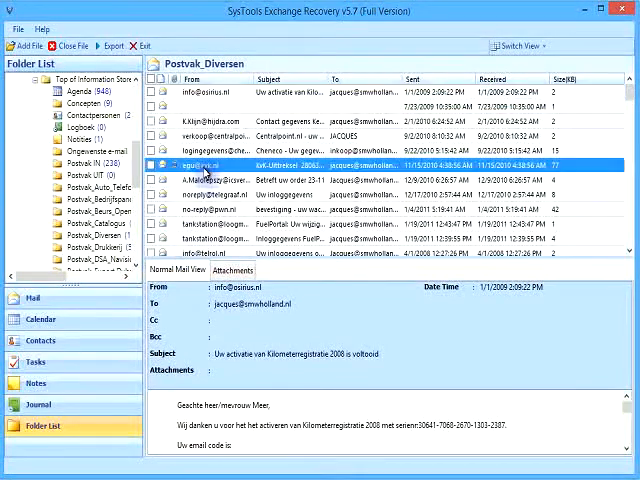
left_click(232, 270)
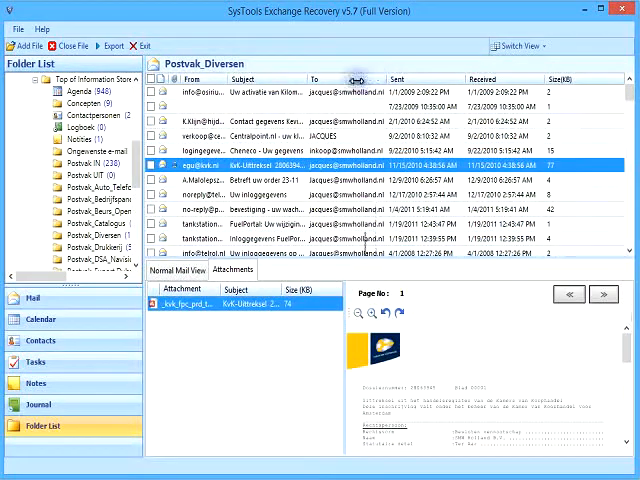
Switch the reading pane to Horizontal and read the selected email in Normal Mail View.
left_click(516, 48)
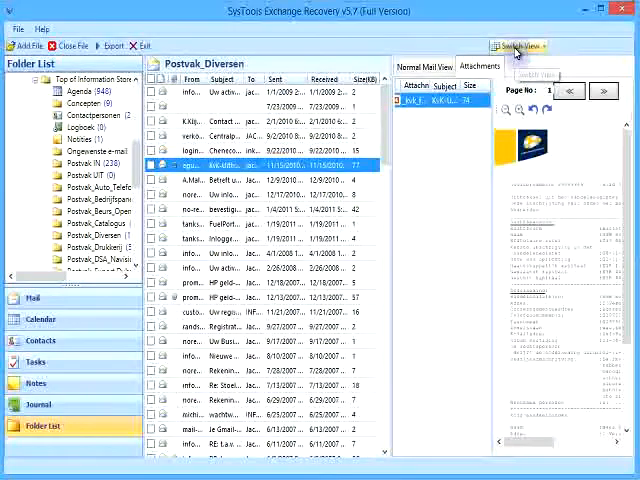
left_click(524, 44)
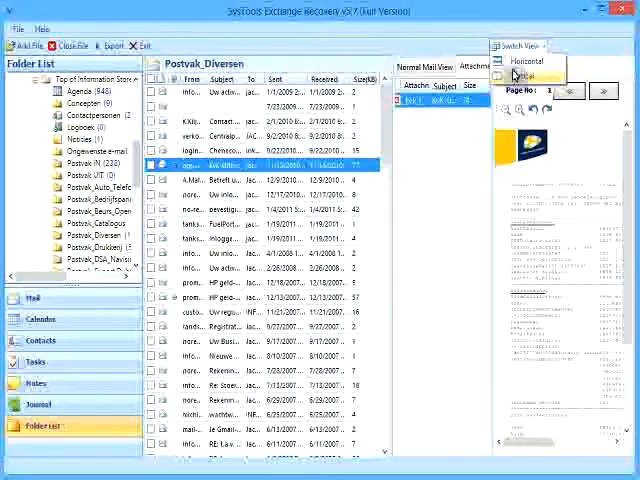
left_click(530, 76)
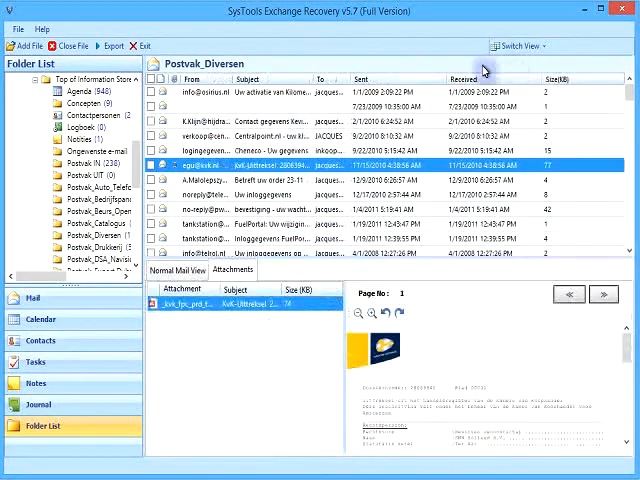
left_click(180, 270)
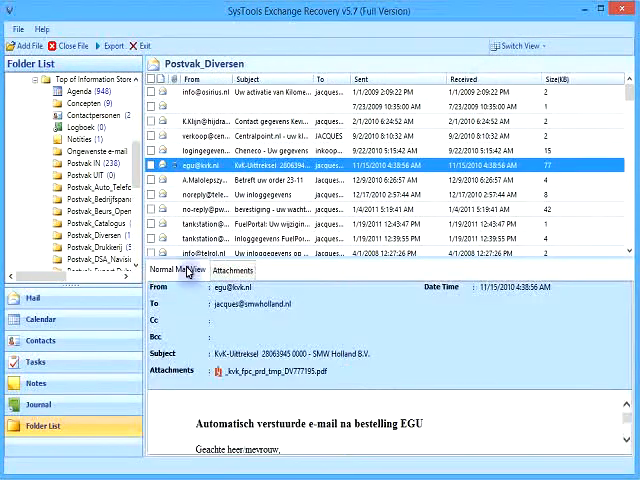
left_click(40, 320)
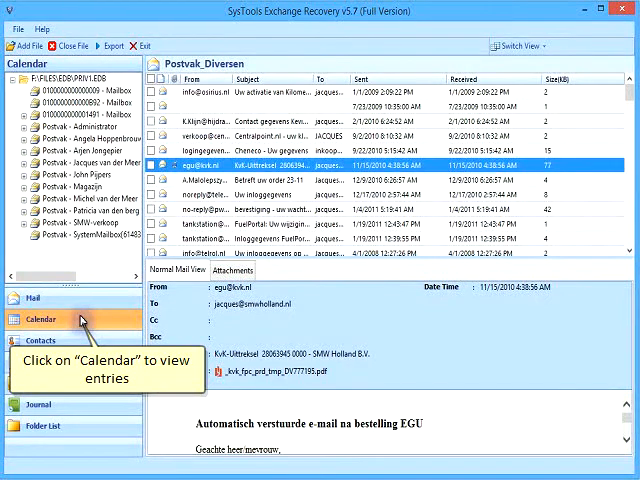
Show Calendar and list a mailbox's Agenda appointments with their times.
left_click(42, 320)
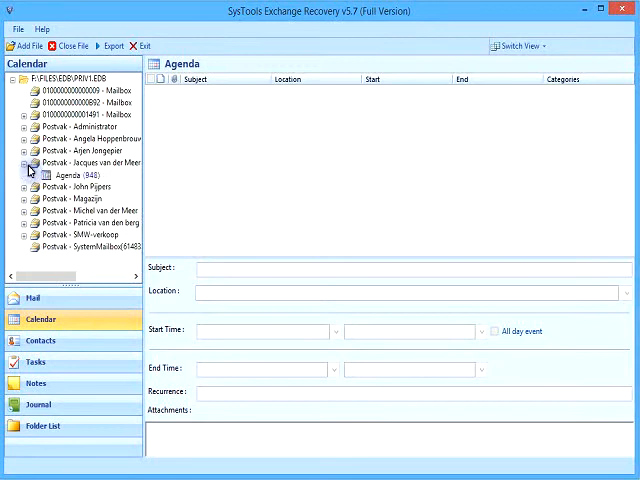
left_click(68, 174)
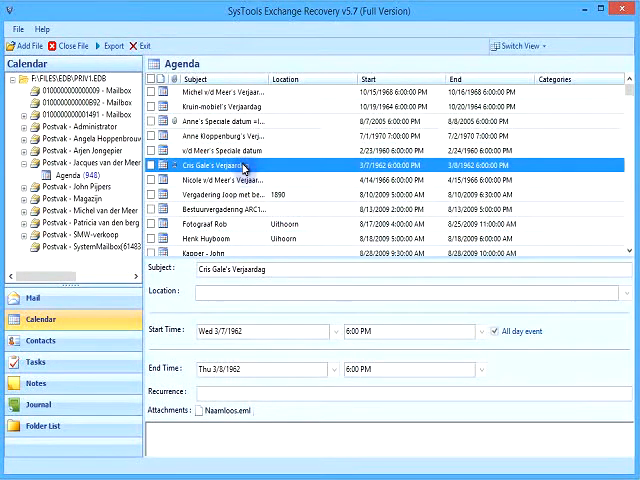
left_click(44, 340)
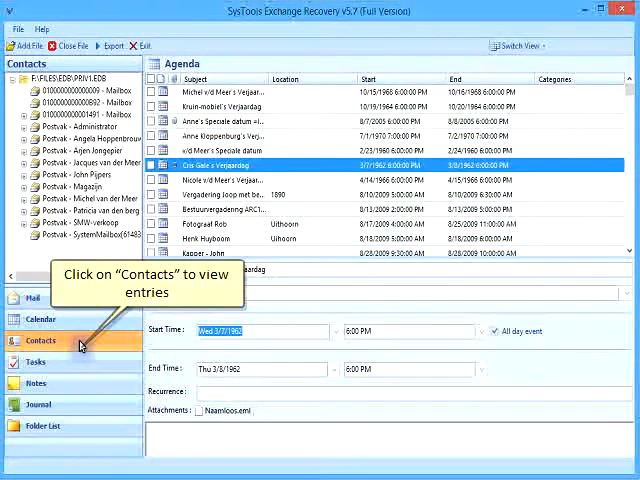
Browse the Contactpersonen address book under Contacts, then return to the Folder List.
left_click(44, 340)
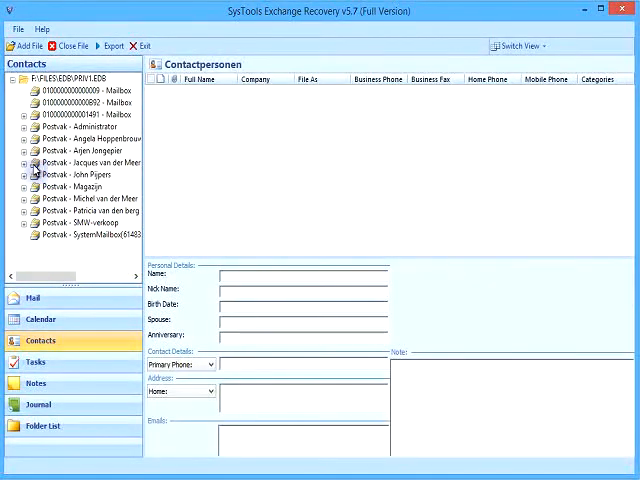
left_click(36, 162)
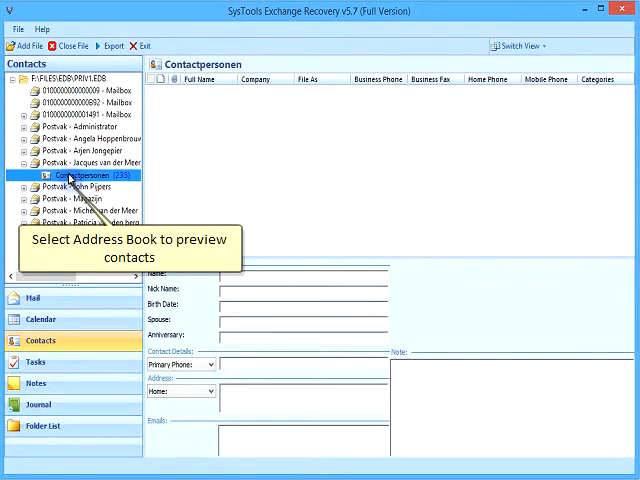
left_click(78, 174)
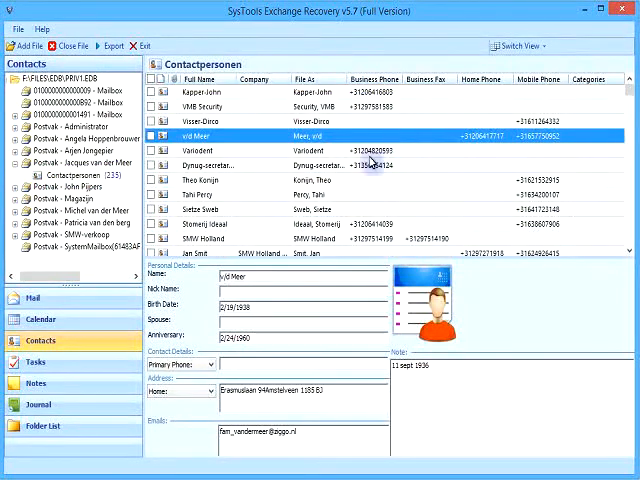
left_click(44, 420)
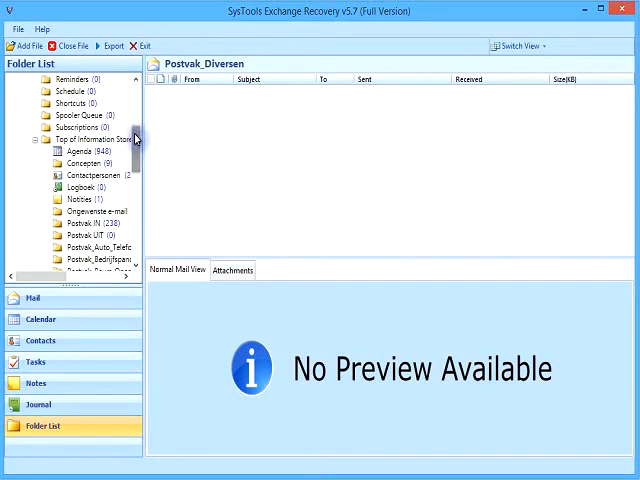
List Postvak IN emails, preview one, and bring up the export options.
left_click(84, 224)
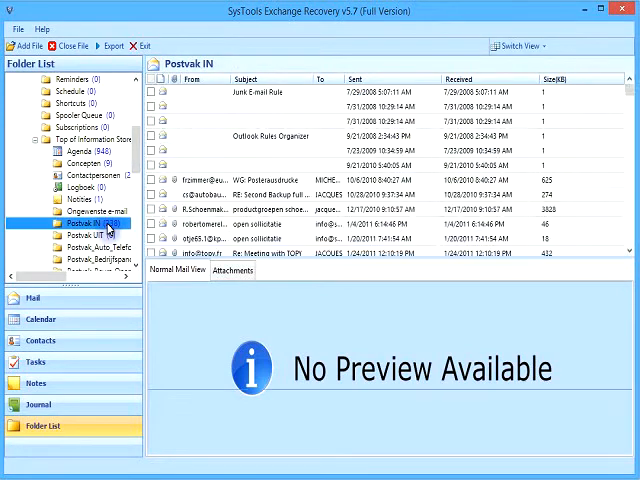
left_click(270, 90)
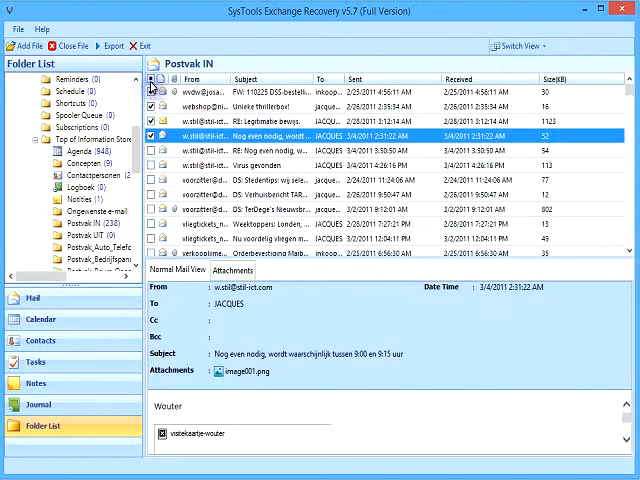
left_click(154, 84)
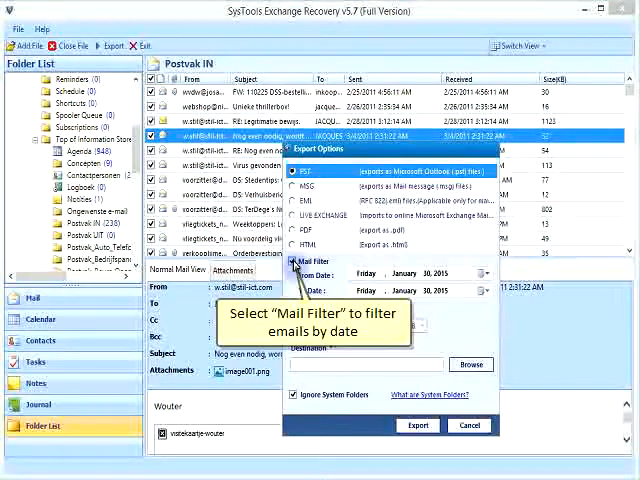
Filter mail from 7 October 2008 to 10 March 2011 and enable PST split at 100 MB.
left_click(296, 260)
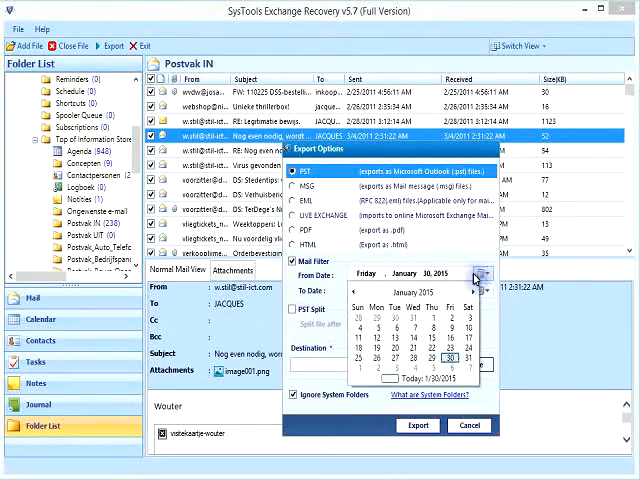
left_click(420, 292)
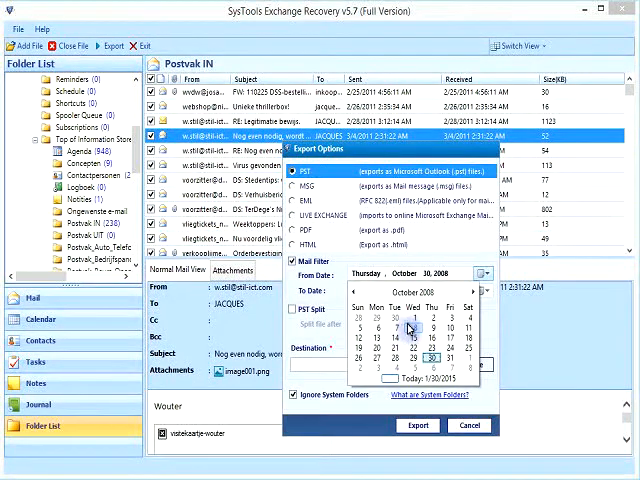
left_click(424, 328)
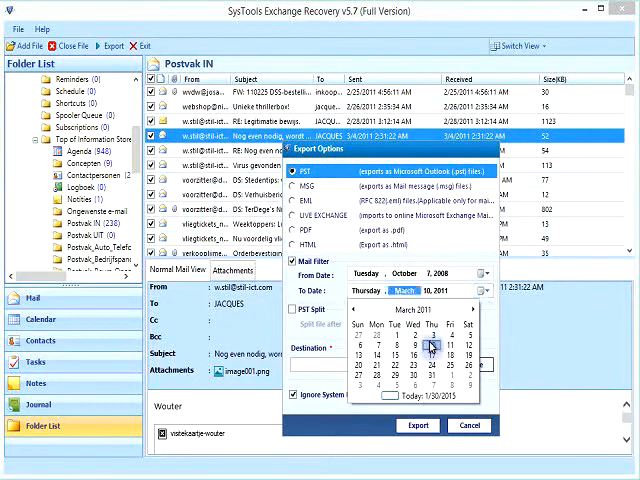
left_click(294, 308)
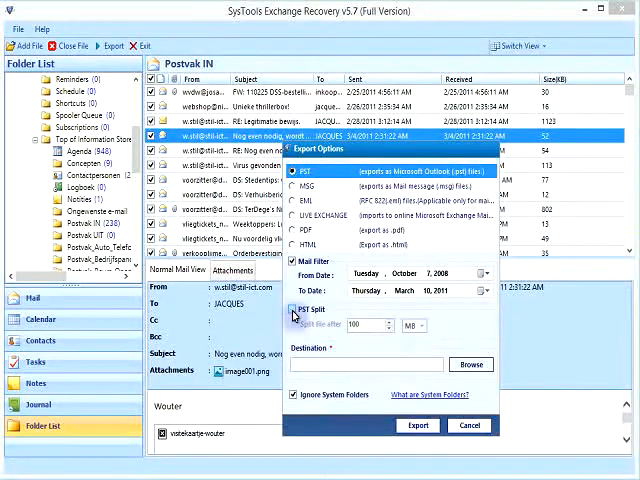
left_click(298, 308)
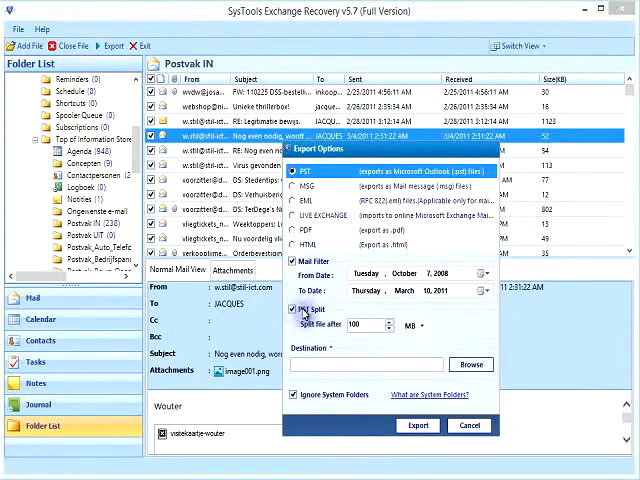
mouse_move(468, 366)
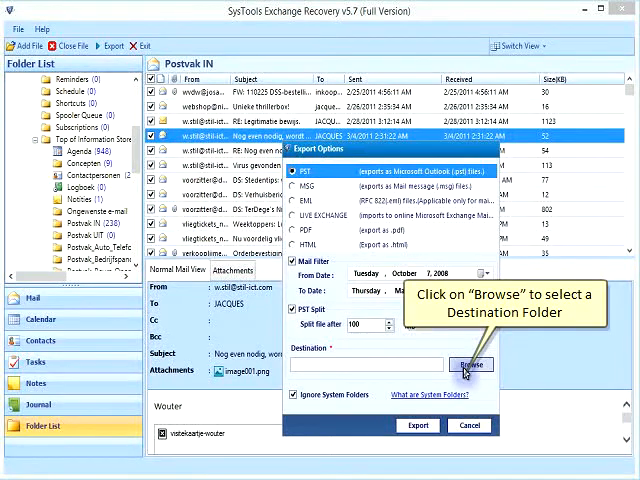
Create a new Desktop folder 'exchange recovery' and set it as the export destination.
left_click(464, 364)
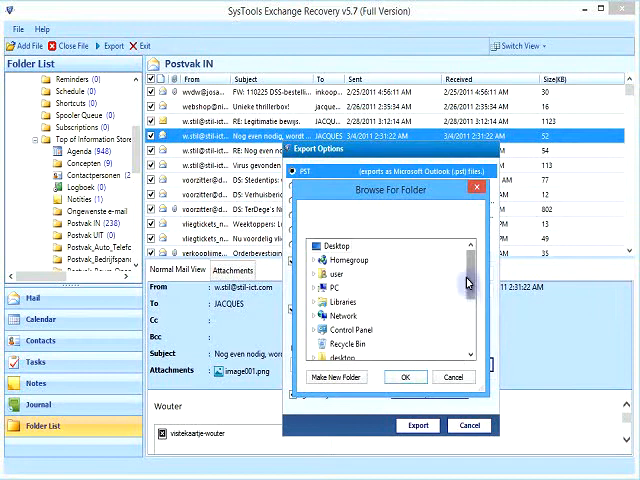
scroll("down", 3)
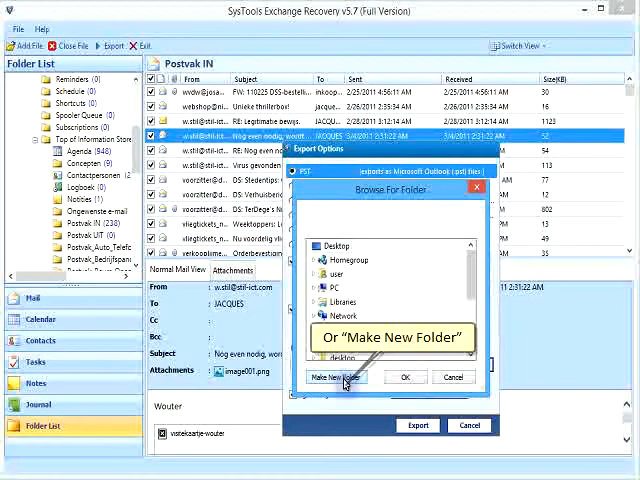
left_click(336, 376)
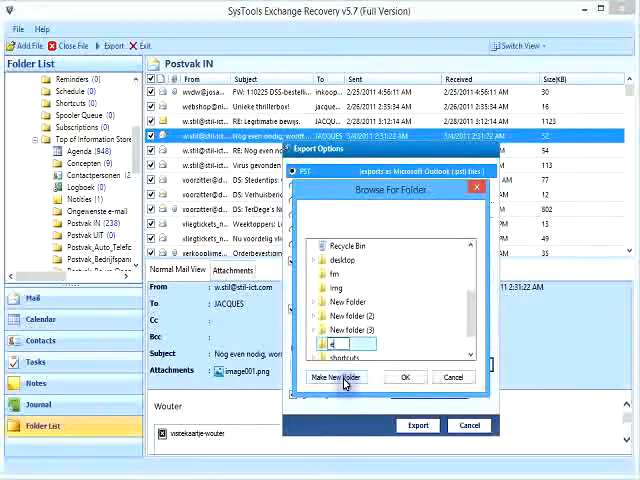
type("exchange")
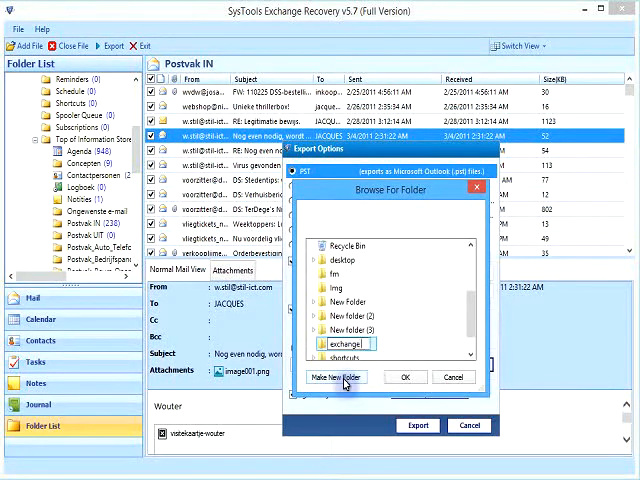
type("recovery")
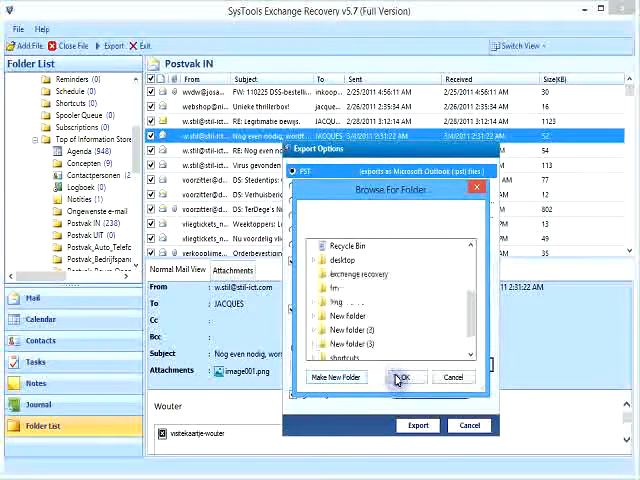
left_click(404, 380)
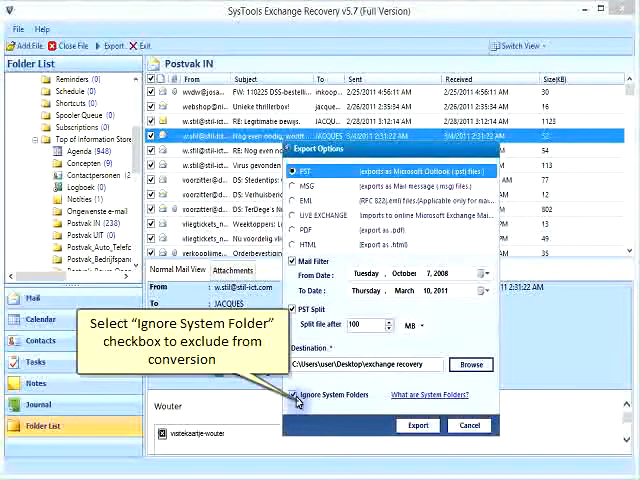
Tick Ignore System Folders and launch the PST export with these settings.
left_click(292, 396)
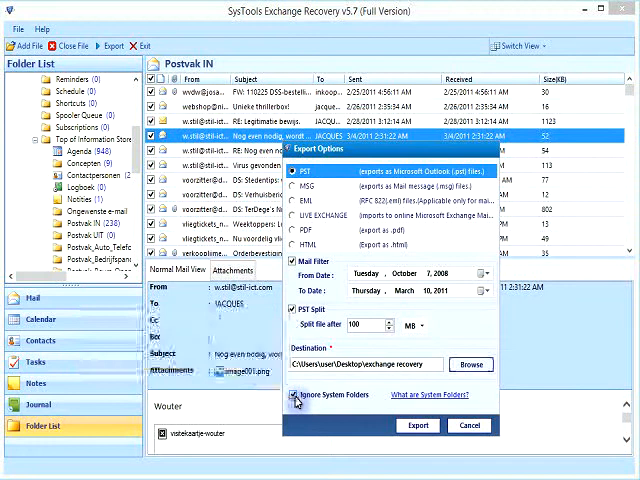
left_click(296, 394)
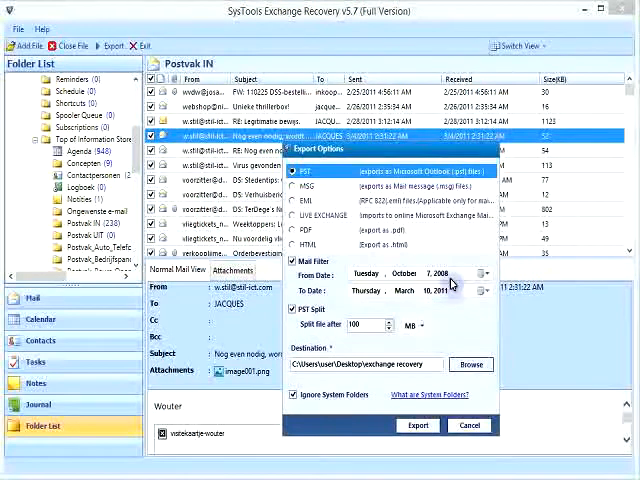
mouse_move(416, 424)
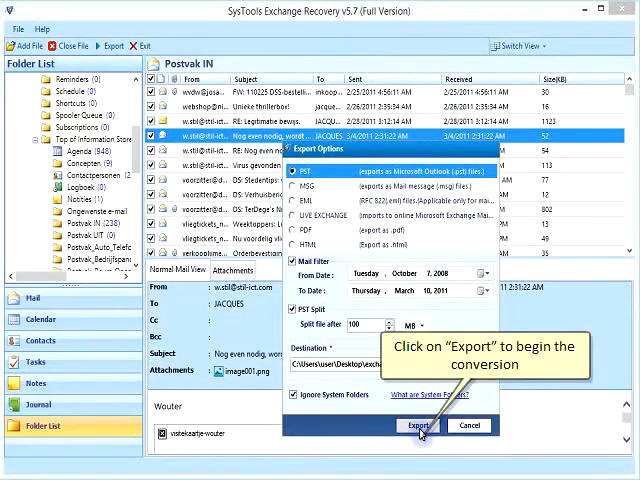
left_click(412, 424)
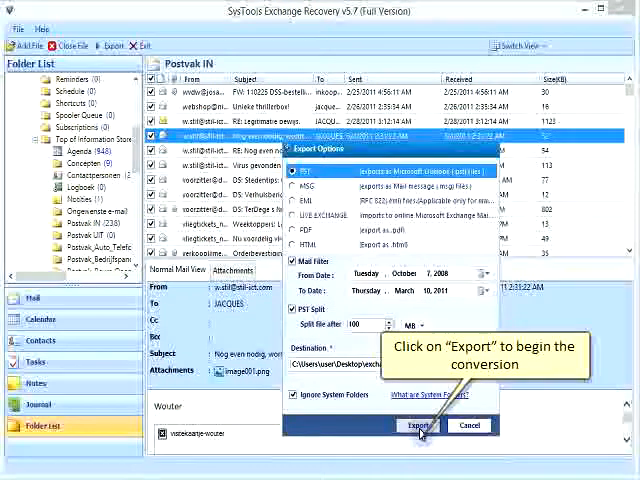
left_click(416, 426)
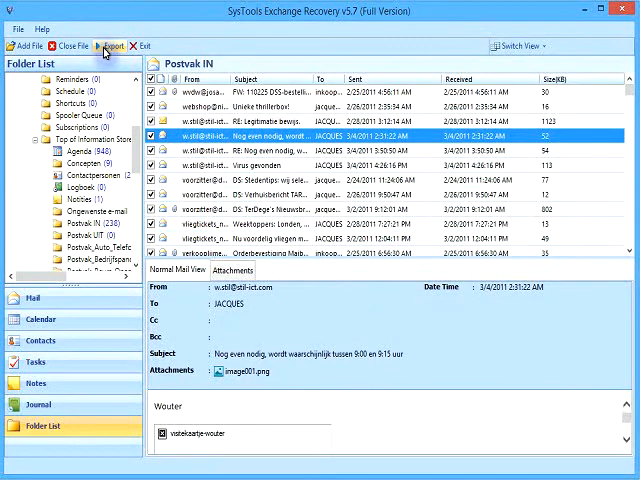
Choose MSG output with a date-range mail filter and Date-From-Subject file naming.
left_click(112, 44)
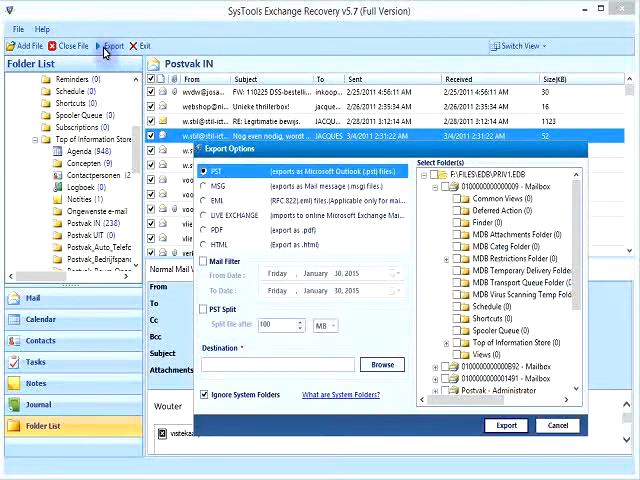
left_click(208, 188)
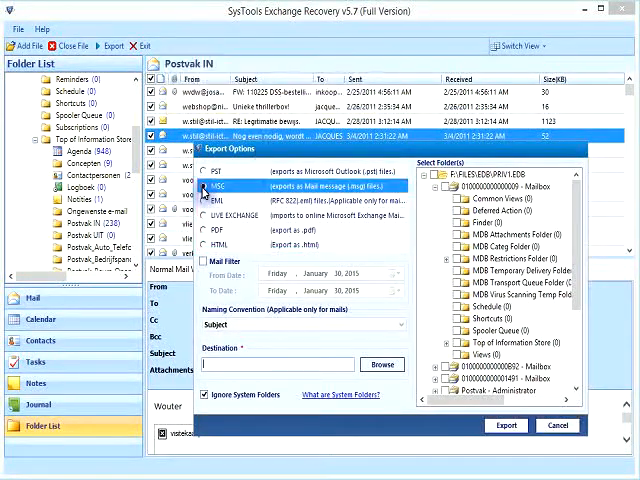
left_click(216, 188)
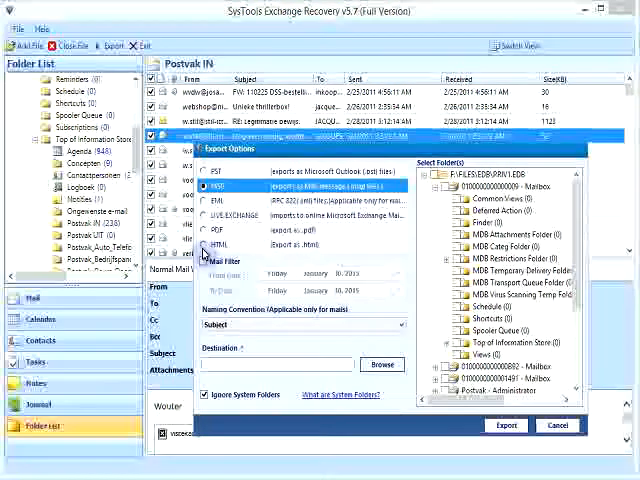
left_click(206, 200)
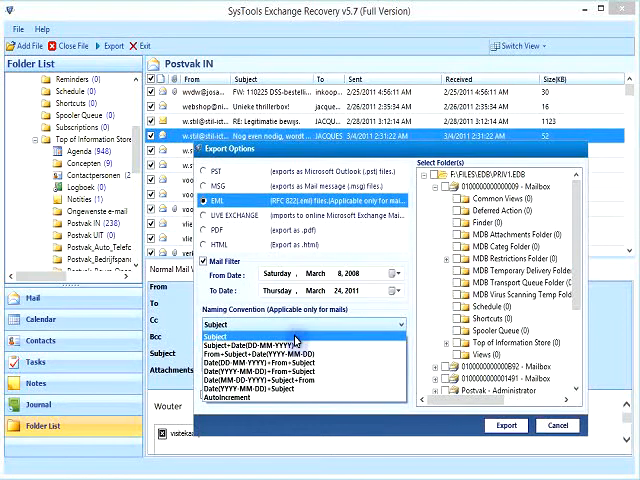
left_click(304, 338)
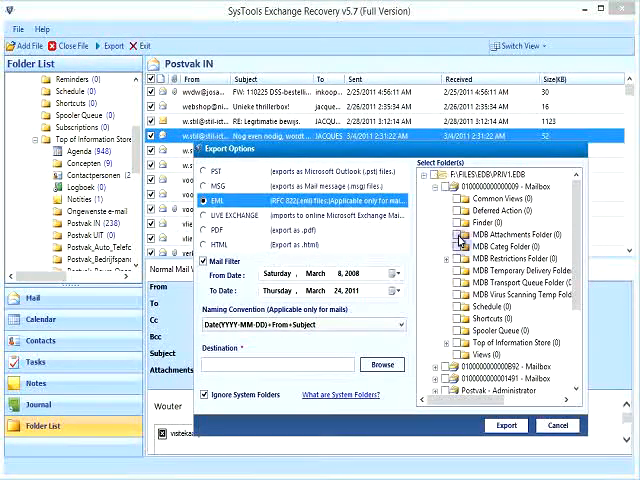
scroll("down", 3)
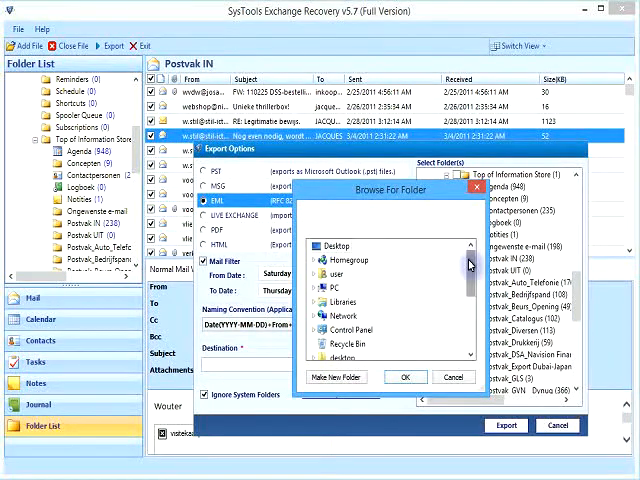
Set the Desktop 'exchange recovery' folder as the export destination.
scroll("down", 3)
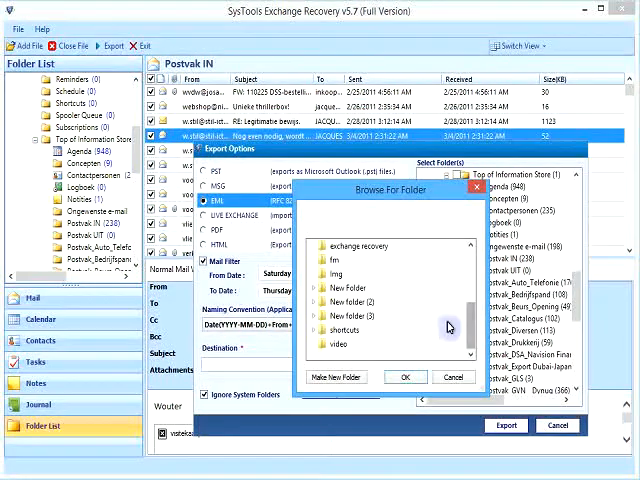
mouse_move(444, 328)
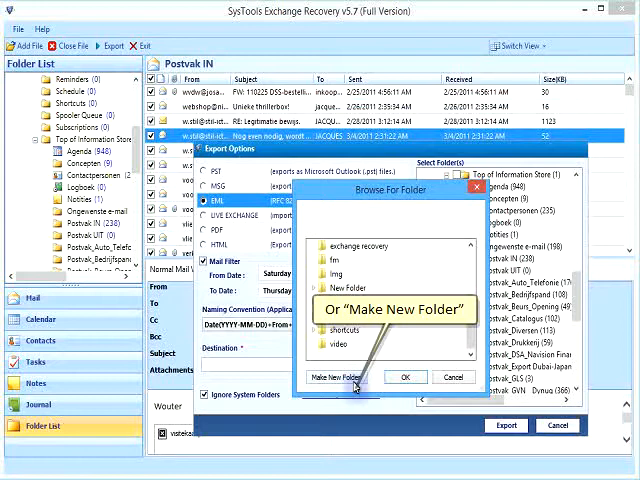
left_click(338, 376)
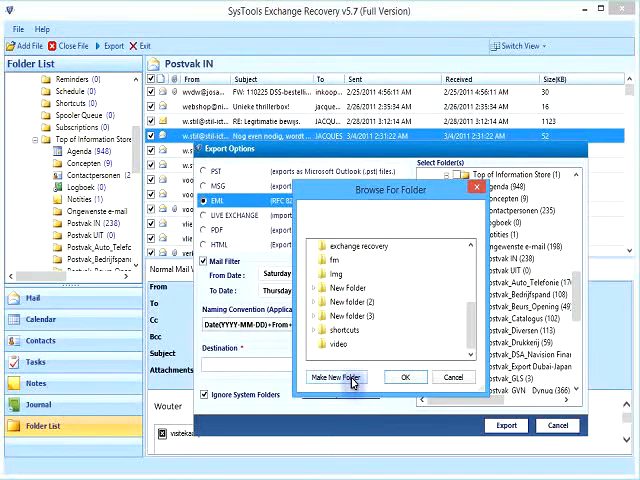
left_click(336, 376)
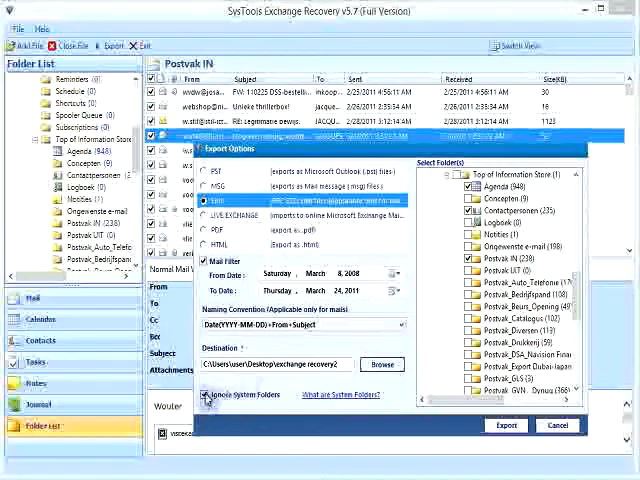
Run the MSG export of the selected mailbox folders and get the export report.
left_click(210, 216)
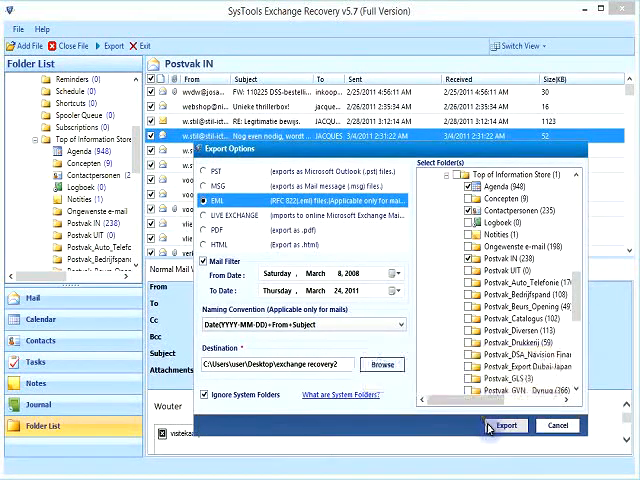
left_click(512, 424)
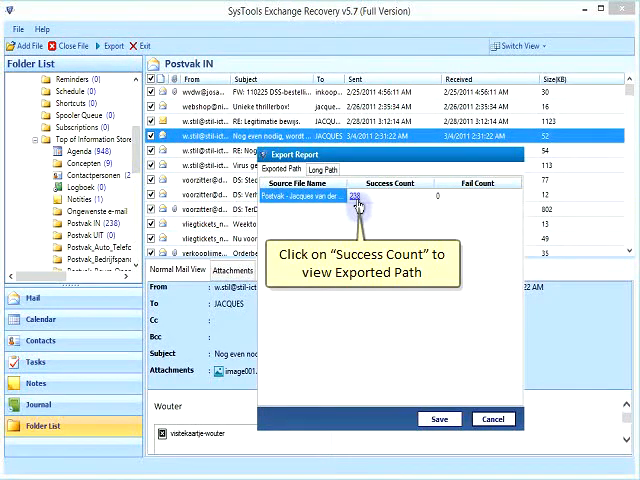
Follow the report's Saved File Path to the destination folder in File Explorer.
left_click(356, 196)
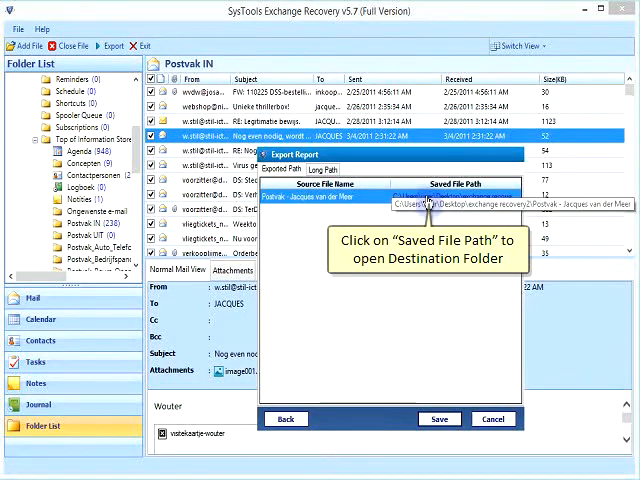
left_click(436, 196)
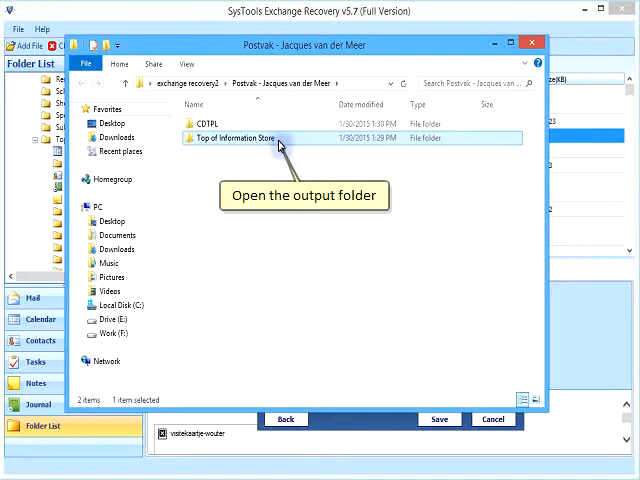
View the exported Postvak IN message files under Top of Information Store, then close Explorer.
double_click(230, 136)
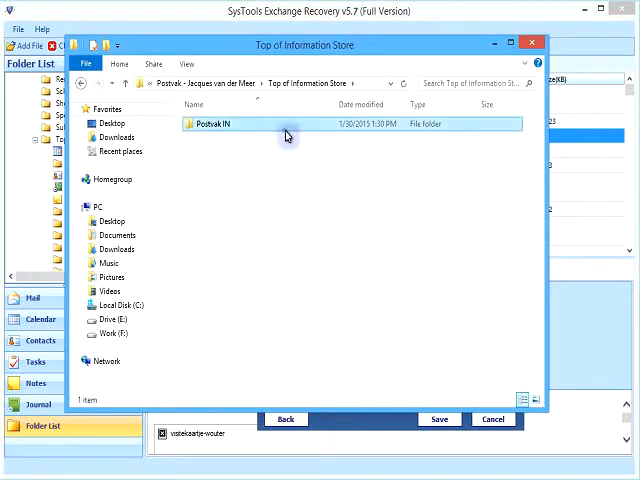
double_click(210, 122)
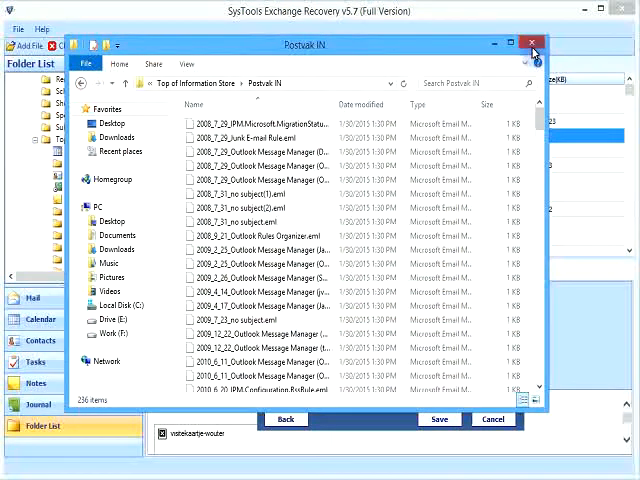
left_click(528, 38)
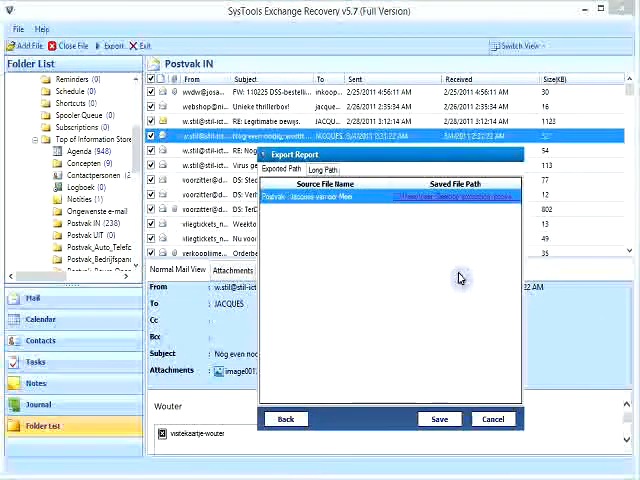
left_click(320, 168)
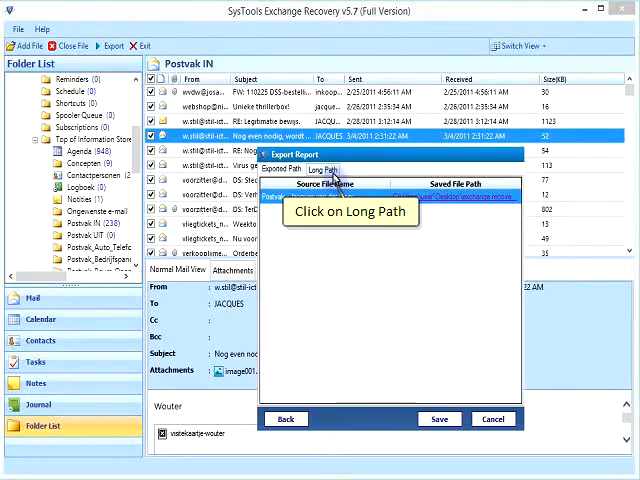
left_click(312, 168)
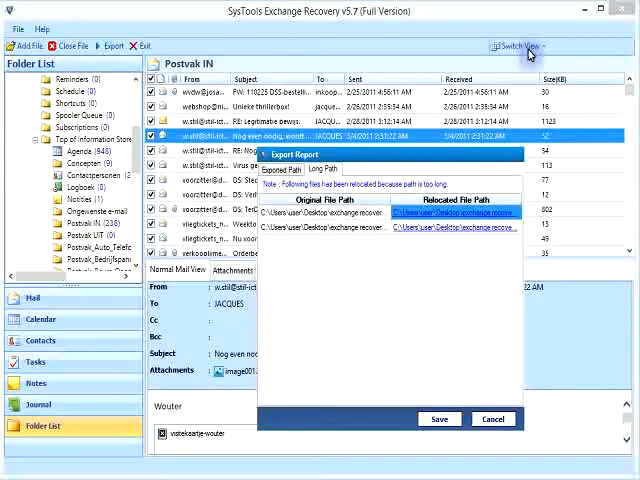
left_click(290, 168)
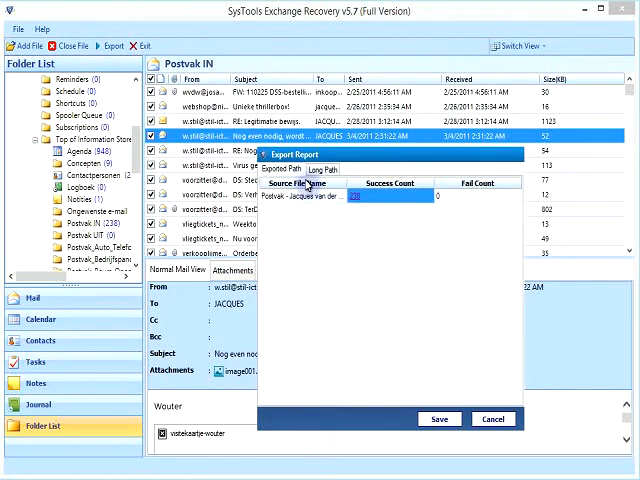
mouse_move(440, 420)
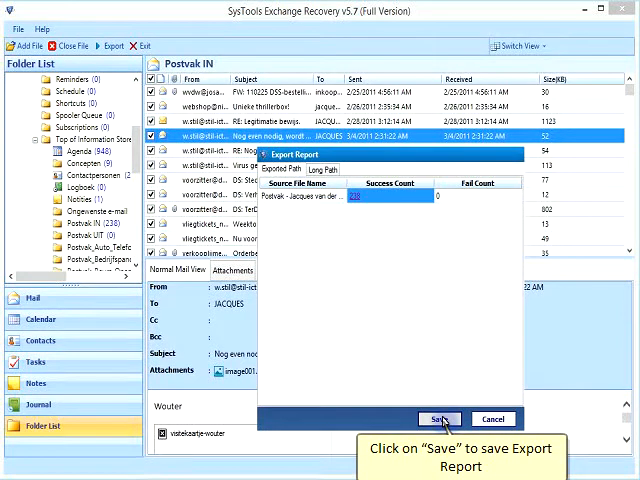
Save the export report as a CSV named 'exchange export report' in the edb folder.
left_click(436, 420)
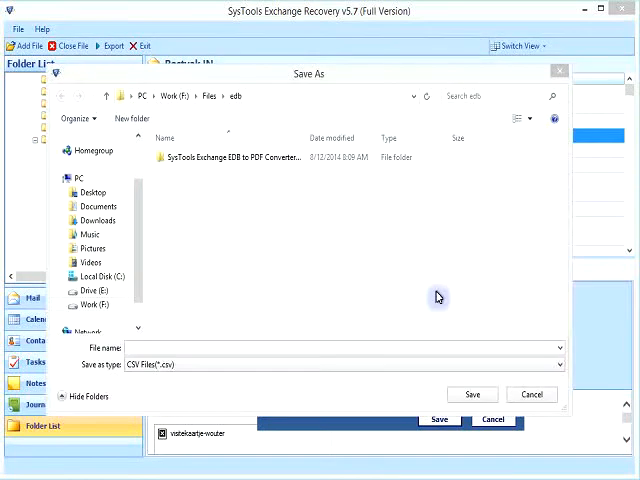
mouse_move(430, 320)
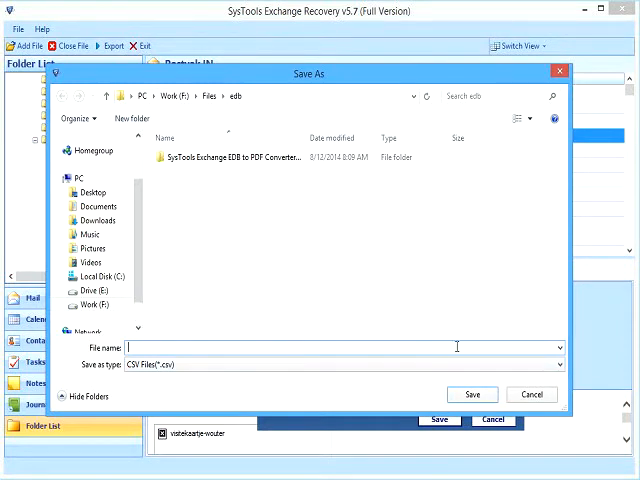
type("ercha")
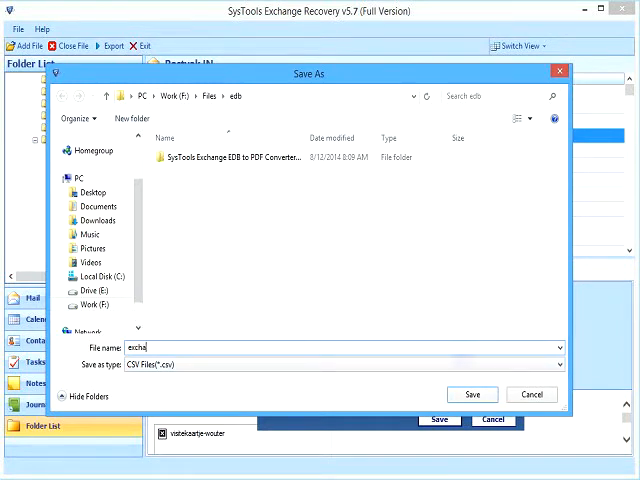
type("exchange export report")
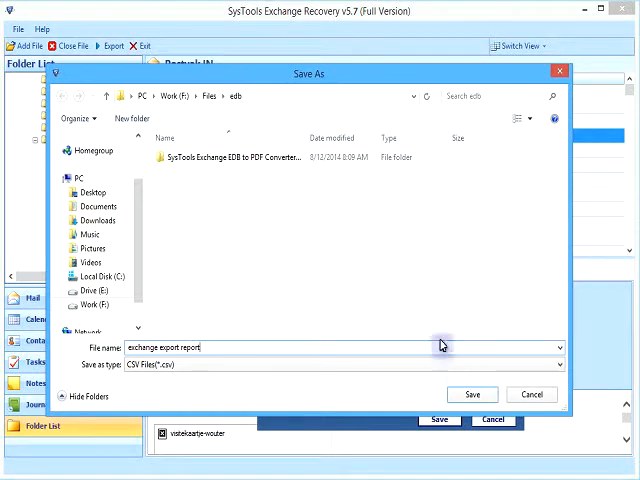
mouse_move(472, 394)
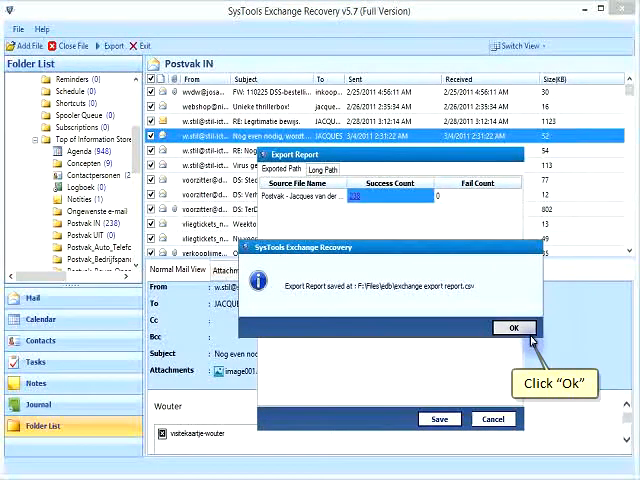
Dismiss the report-saved confirmation and close the export report window.
left_click(514, 328)
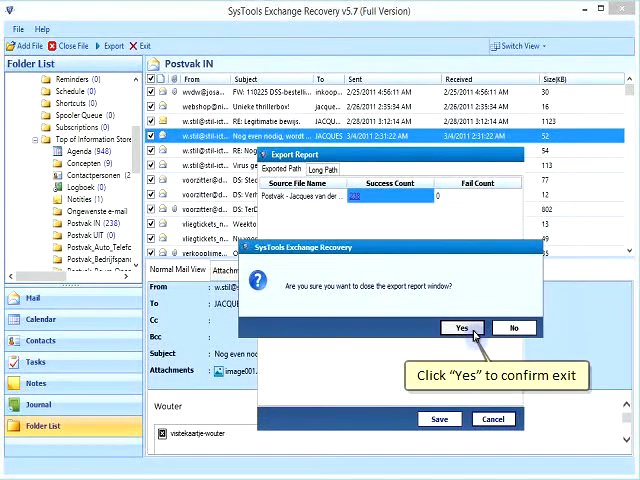
left_click(460, 328)
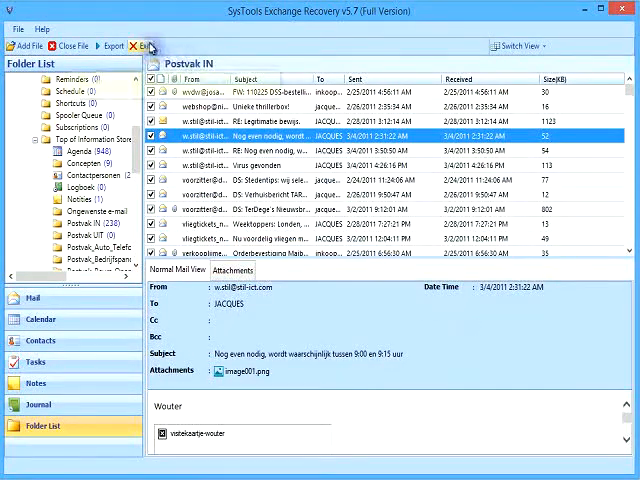
mouse_move(148, 46)
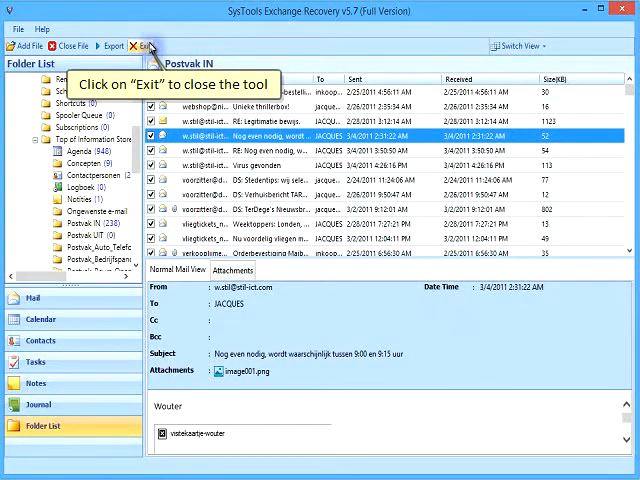